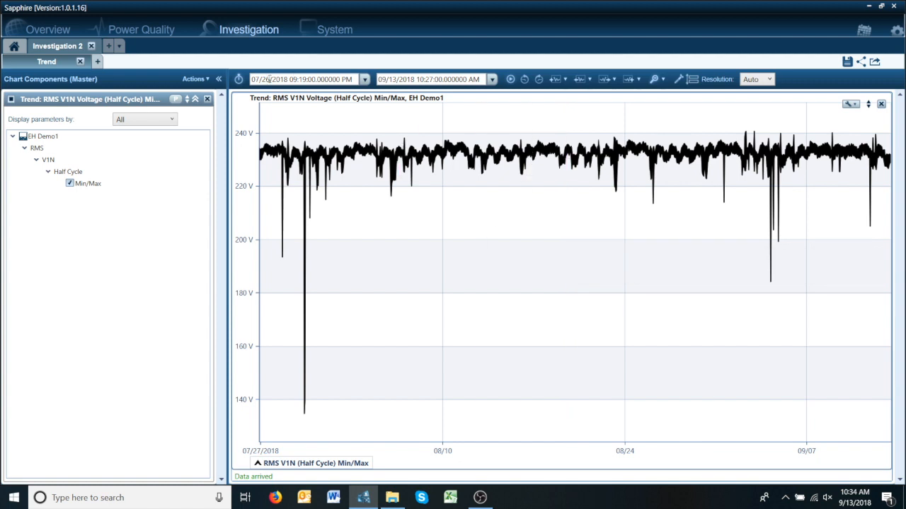
Step: Show the workspace Actions list from the Chart Components pane
click(196, 80)
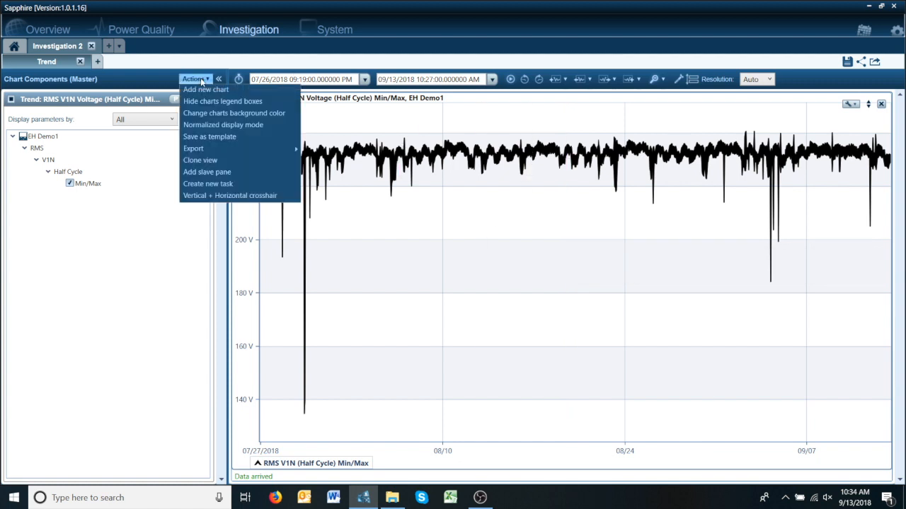
Step: Add a Scatter Event chart using the IEEE 1668 standard, Type 1, for EH Demo1
click(205, 89)
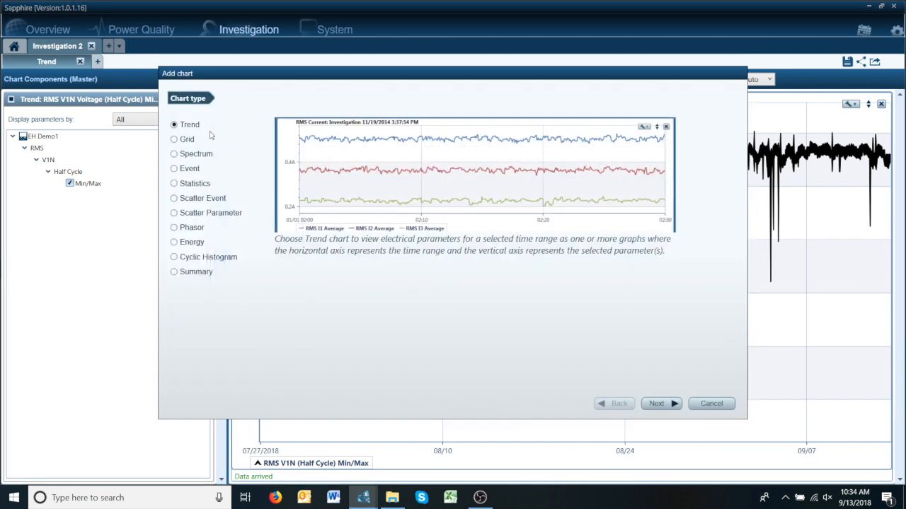
click(174, 198)
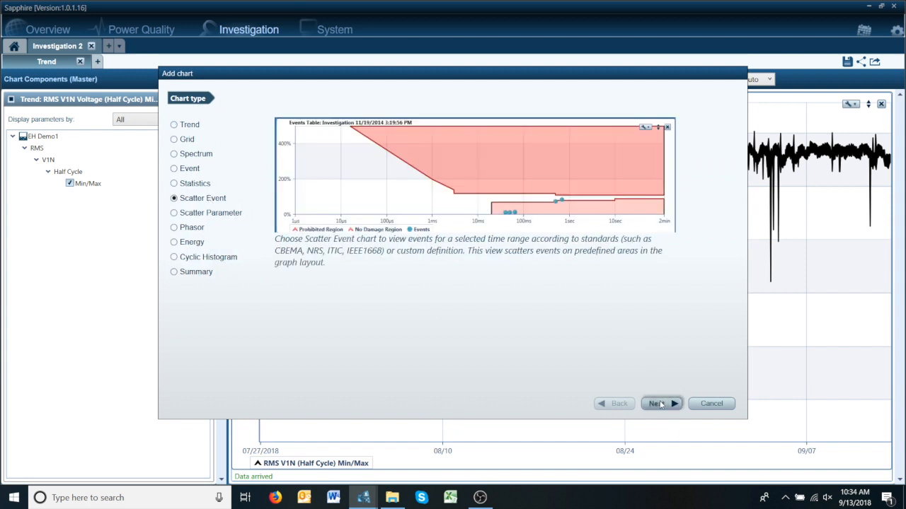
click(657, 404)
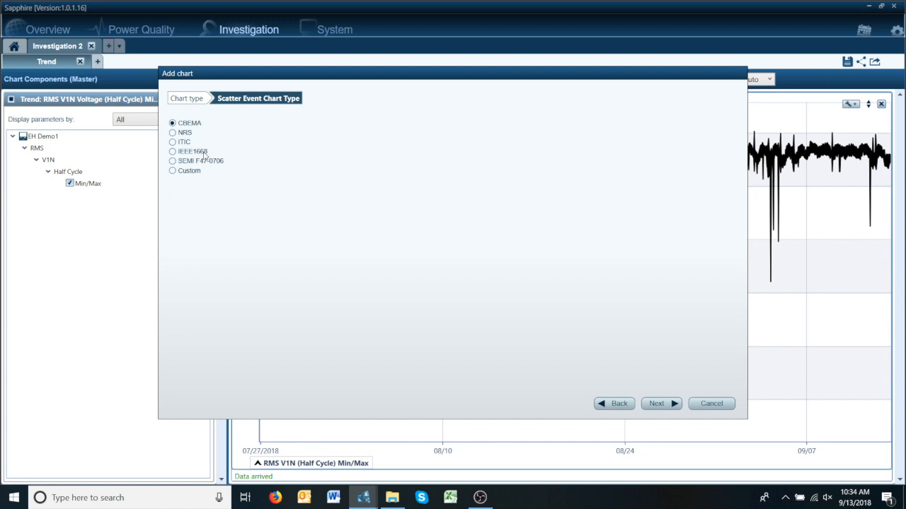
click(173, 152)
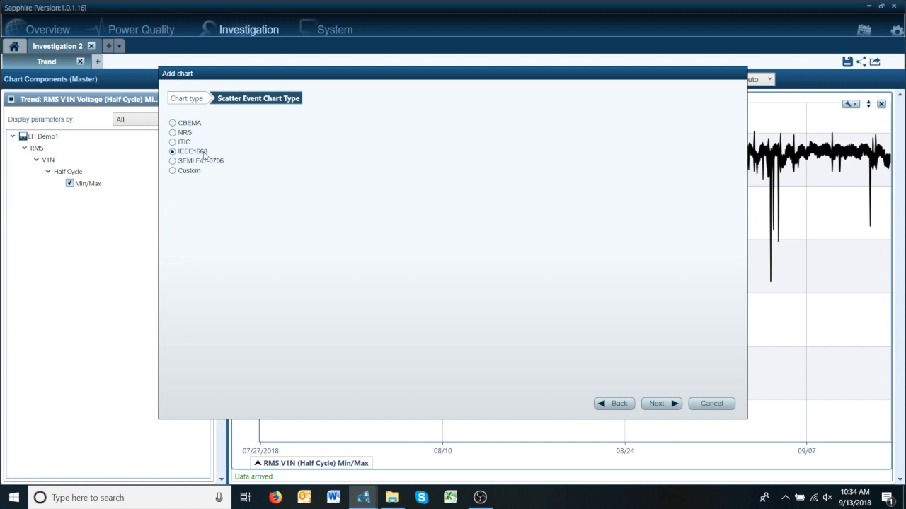
click(656, 403)
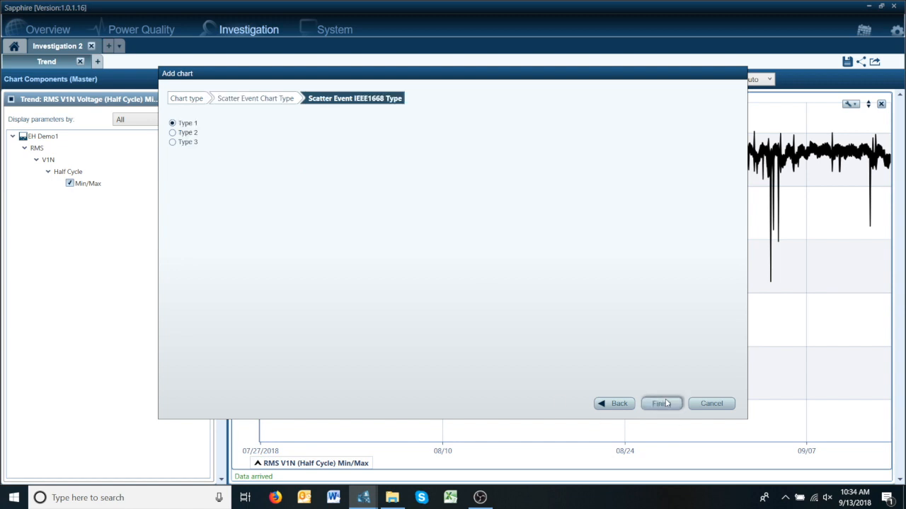
mouse_move(566, 344)
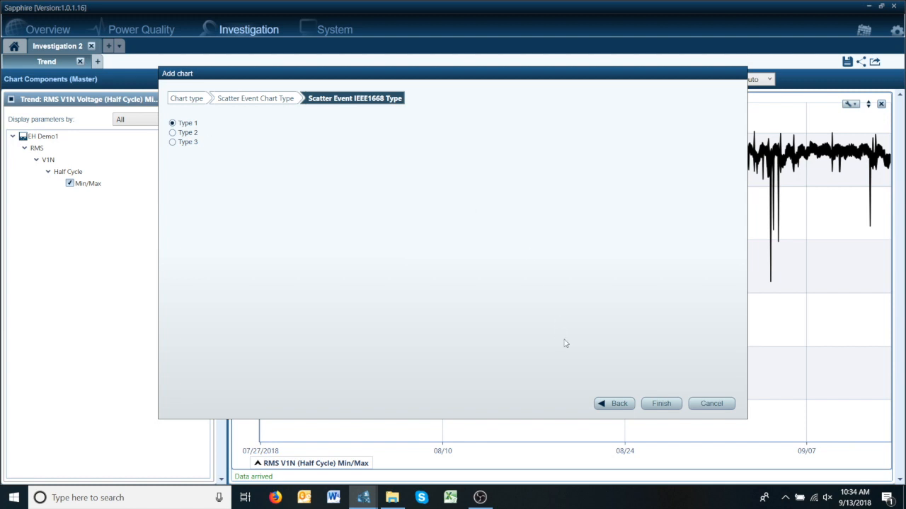
click(659, 403)
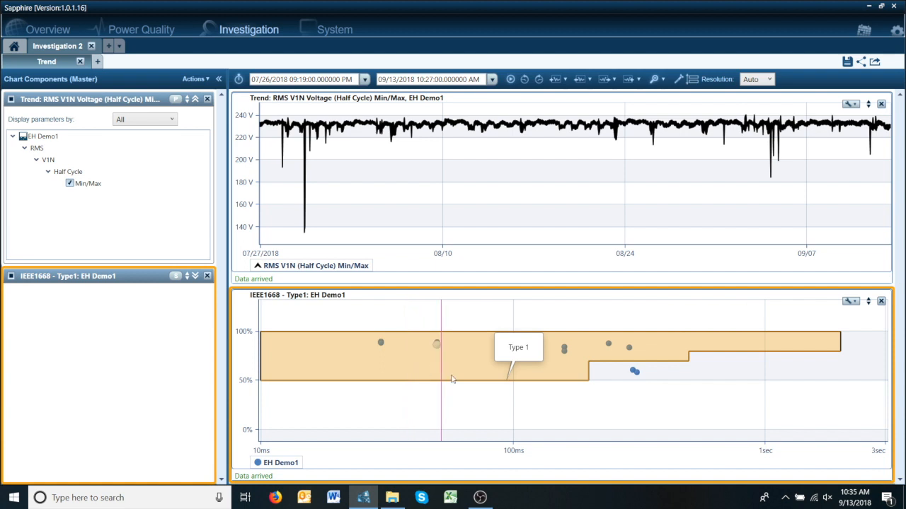
mouse_move(634, 371)
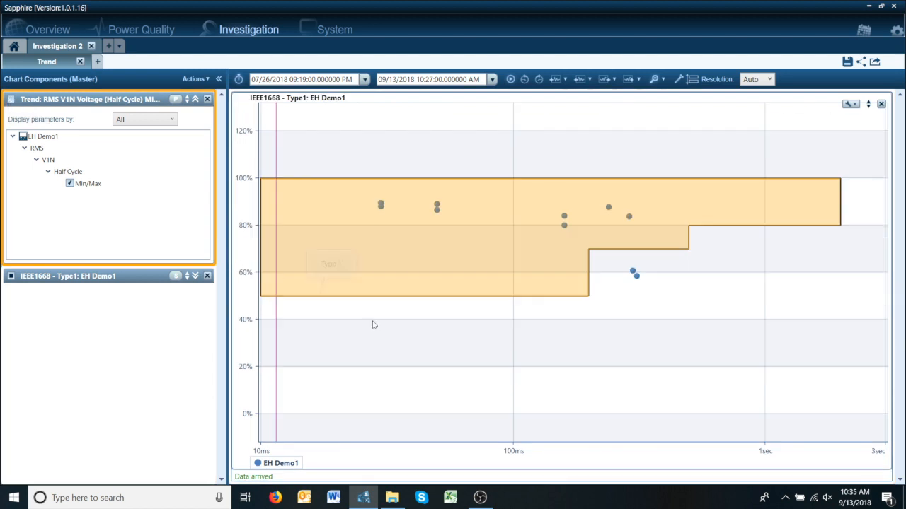
mouse_move(309, 219)
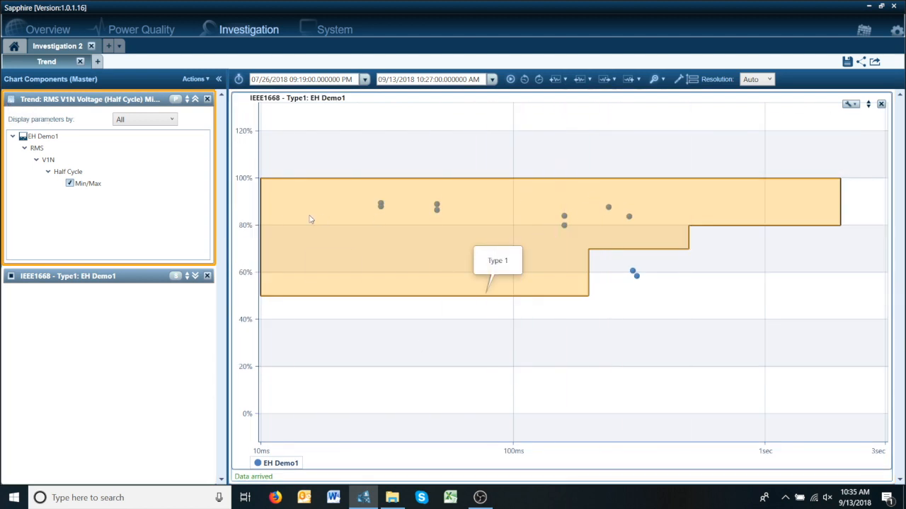